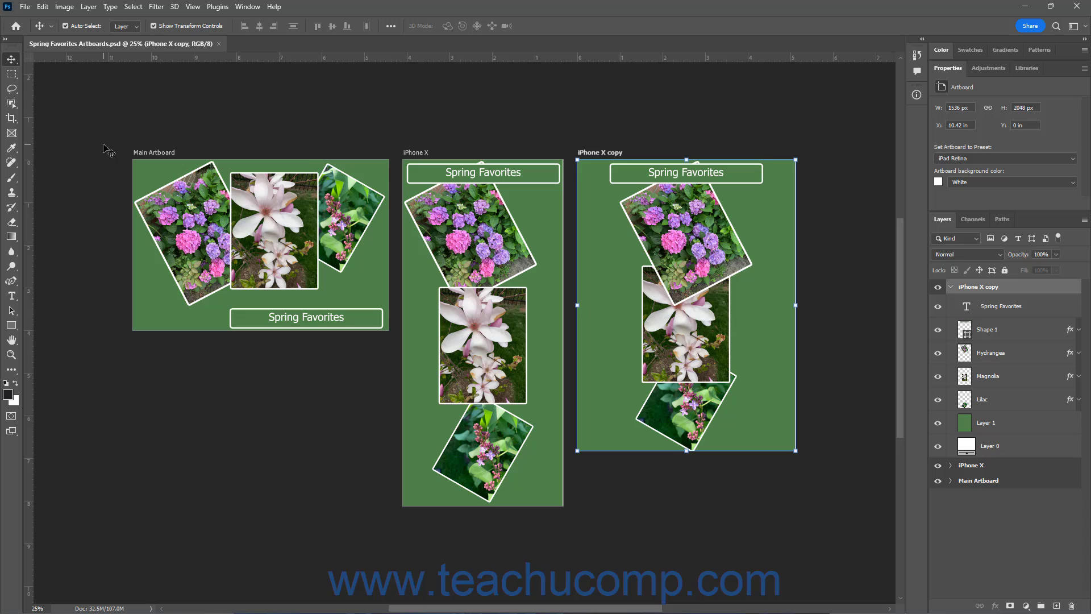
mouse_move(857, 390)
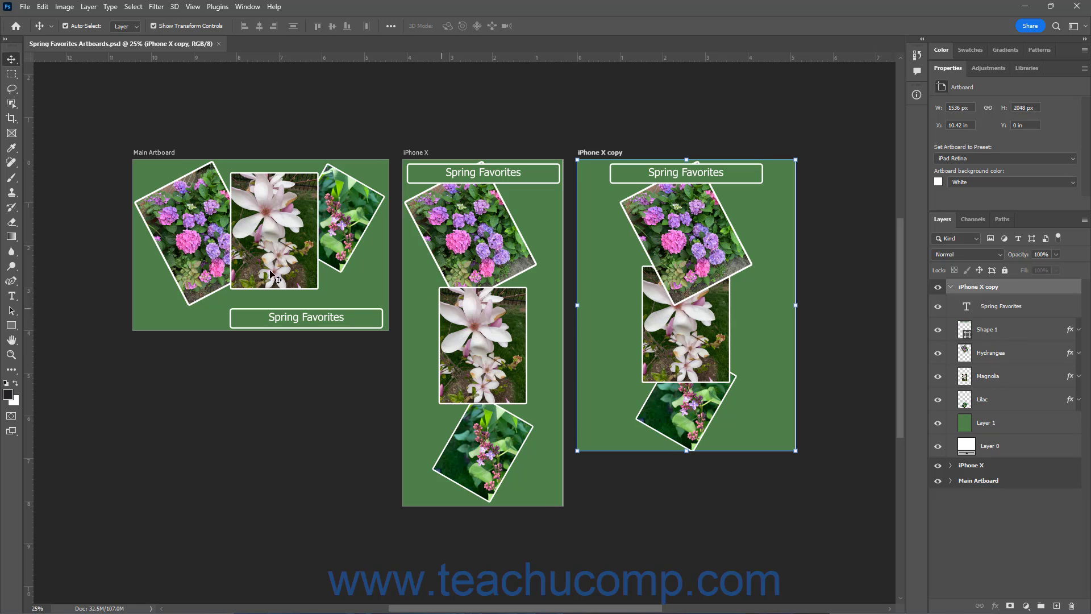
mouse_move(23, 18)
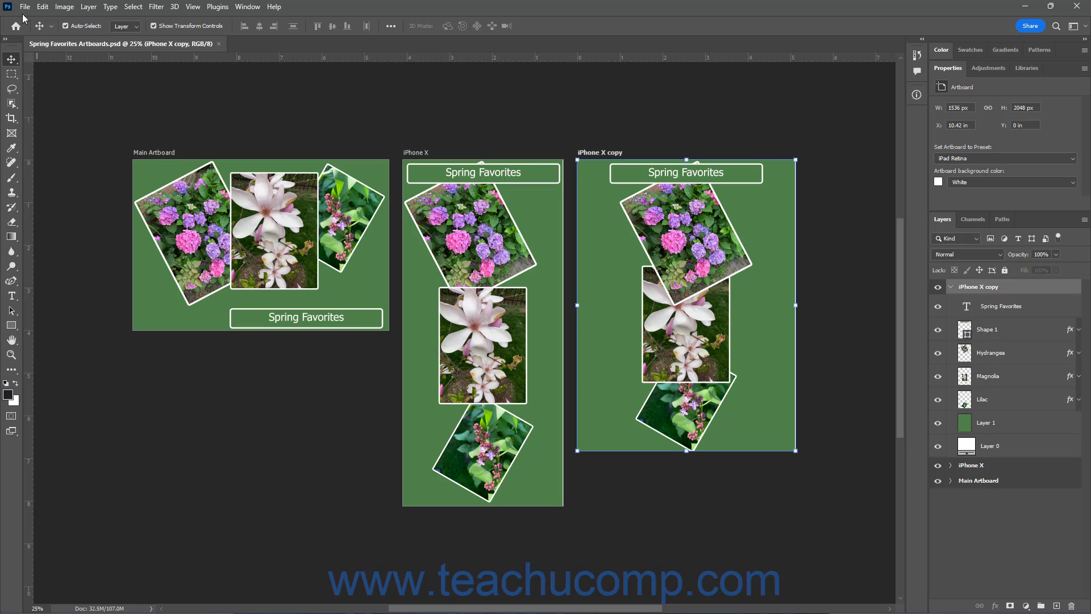
- Open the Artboards to PDF export settings from the File menu
left_click(25, 6)
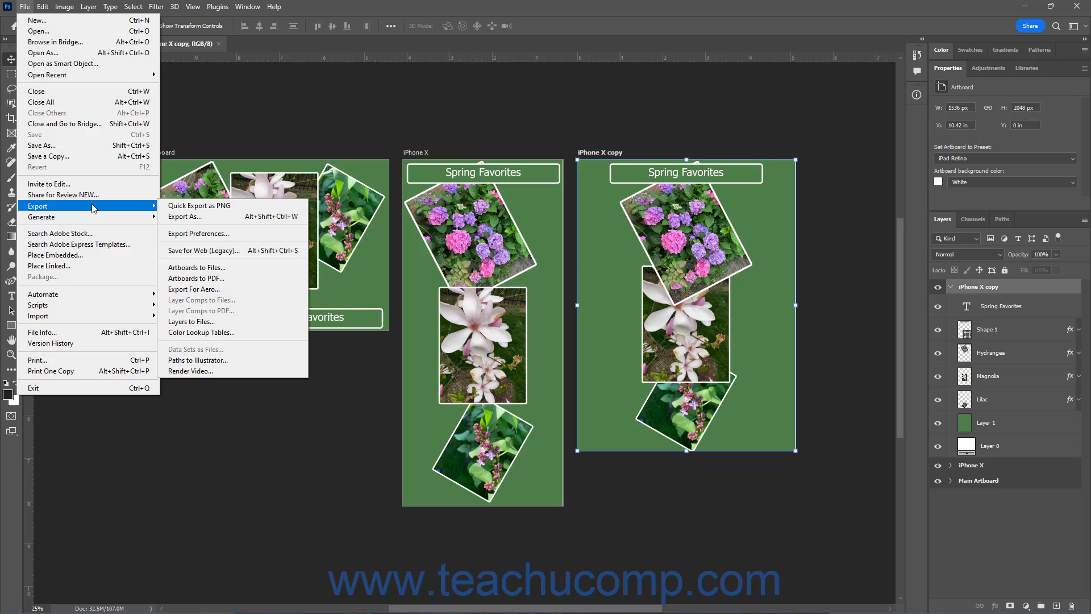
mouse_move(197, 267)
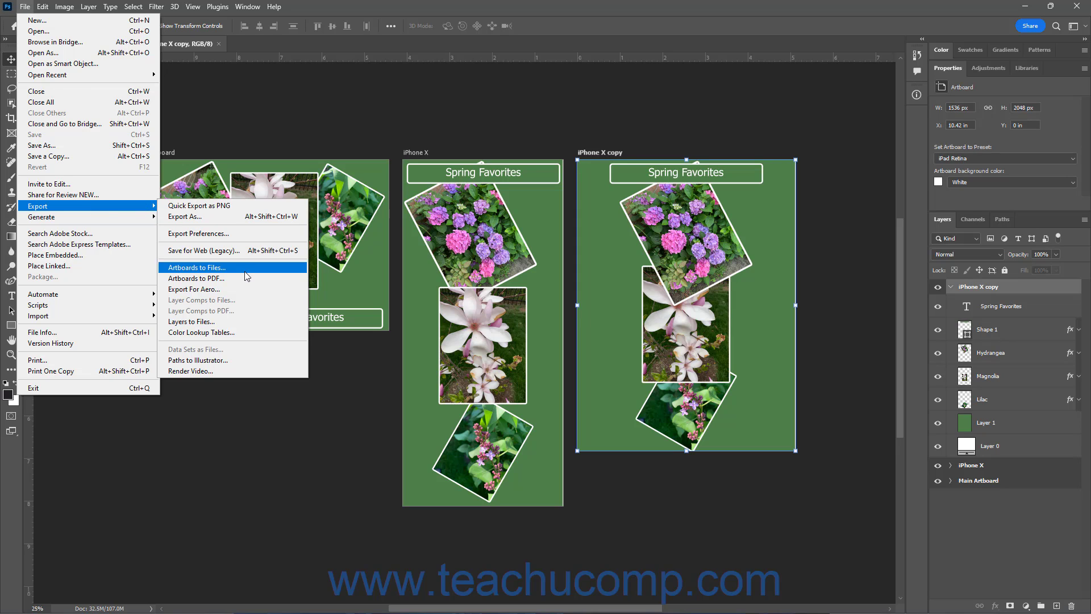
mouse_move(197, 279)
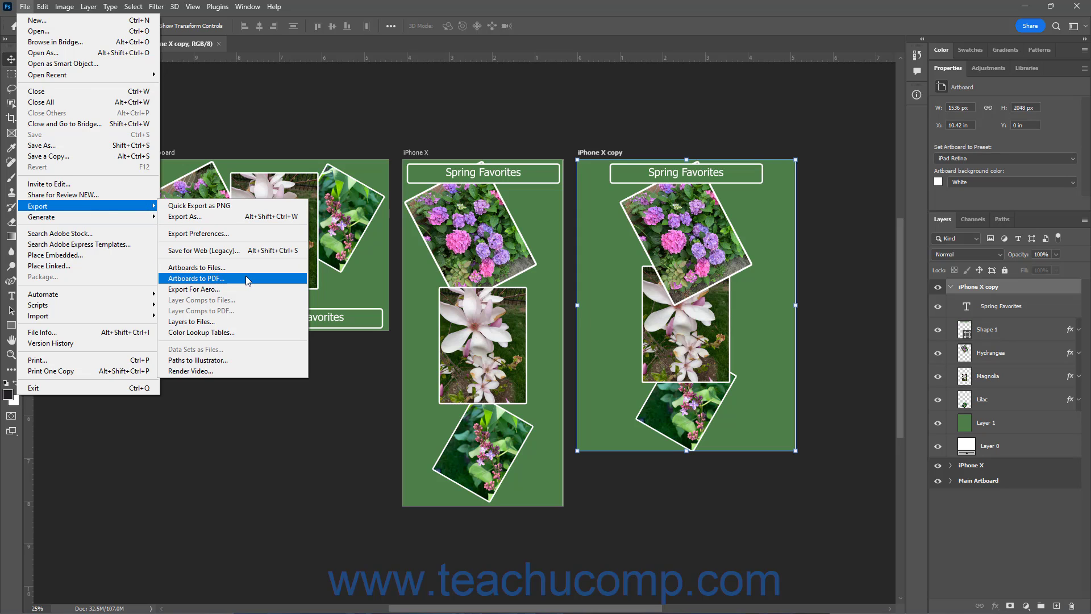
left_click(198, 278)
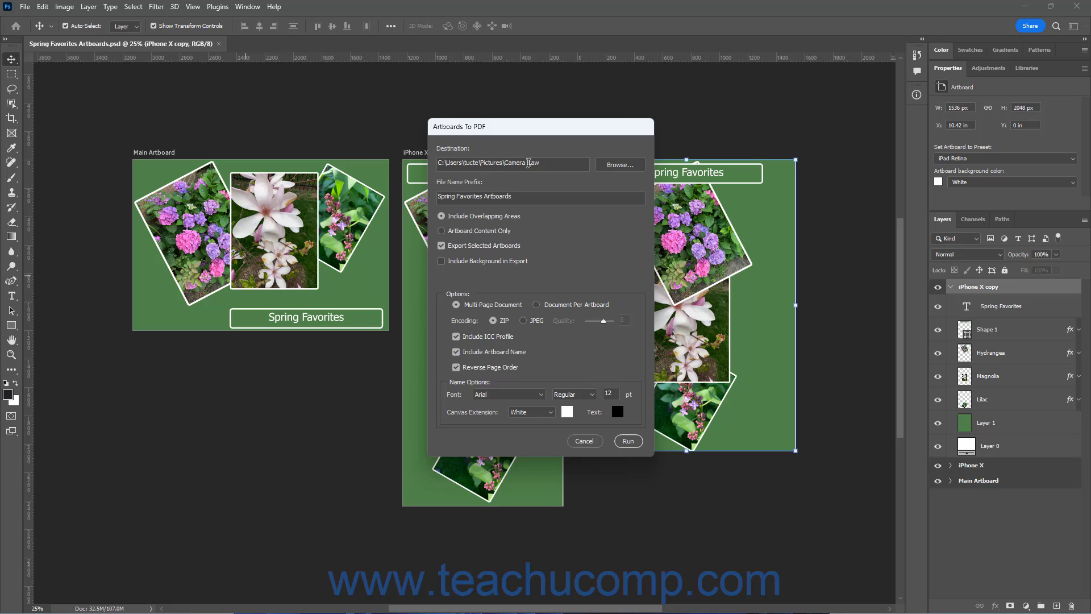
mouse_move(608, 169)
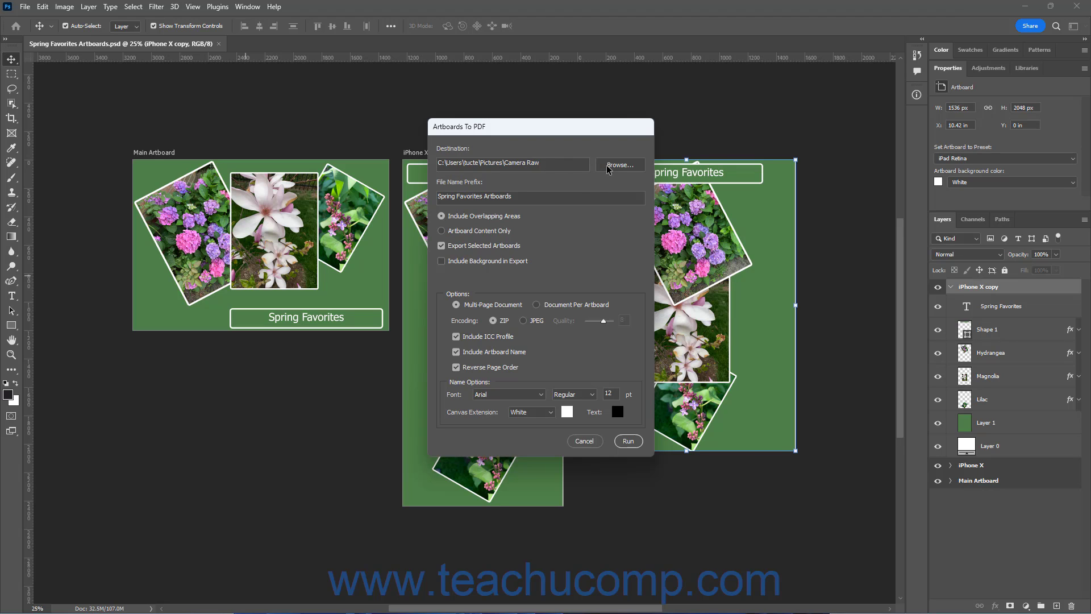
- Browse to Pictures and choose the Export Results folder as destination
left_click(618, 164)
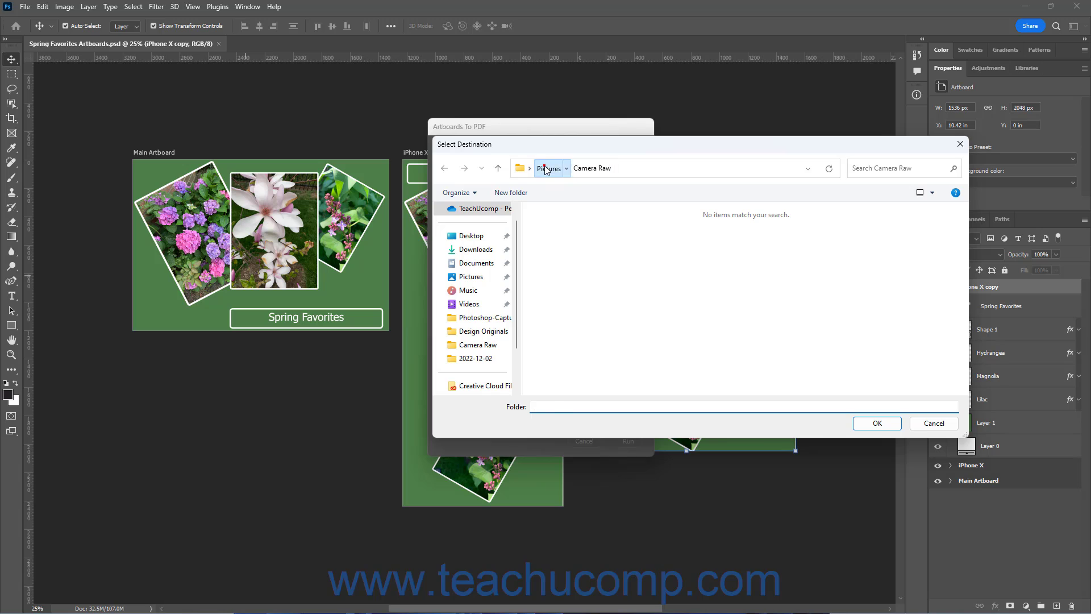
left_click(549, 168)
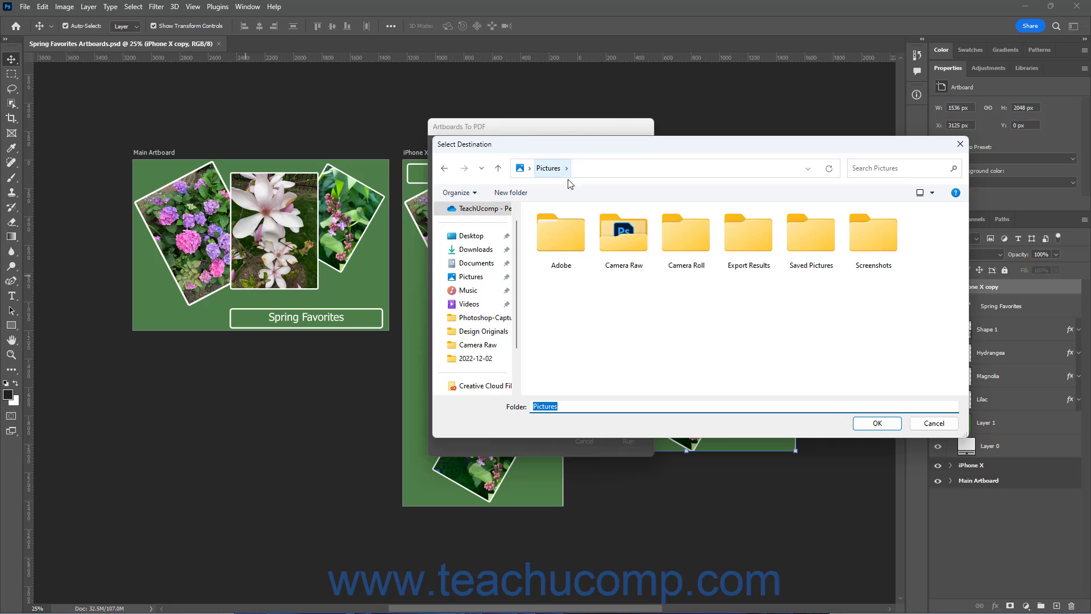
left_click(748, 233)
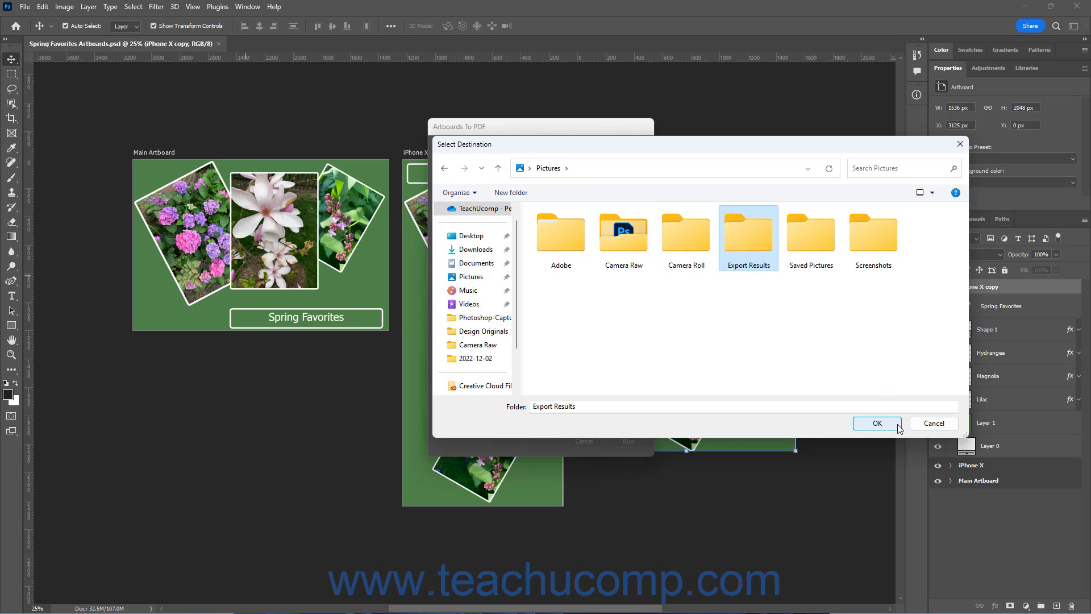
left_click(876, 423)
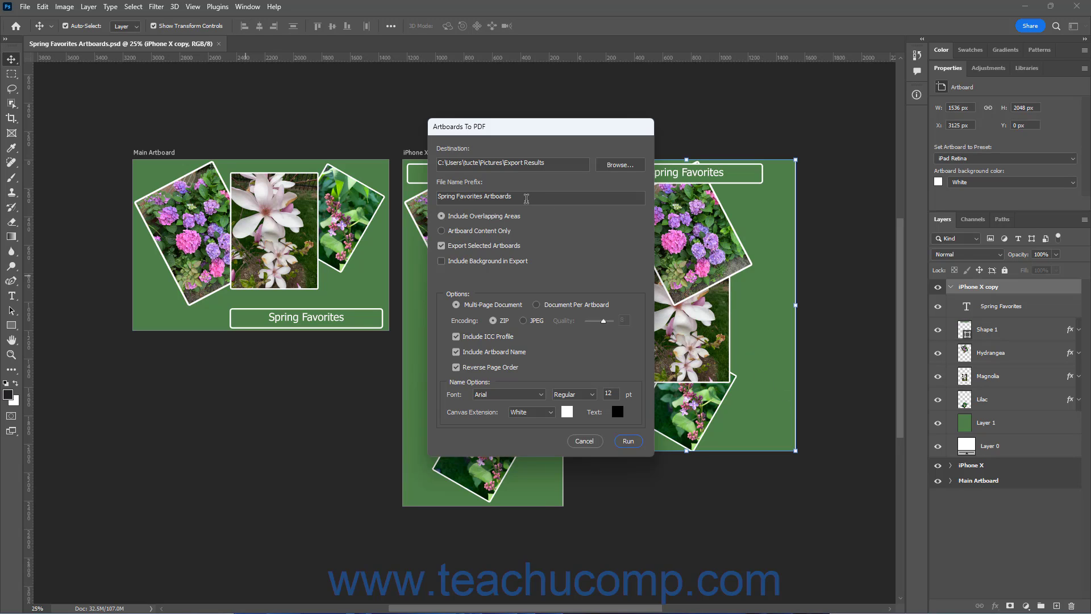
- Choose Artboard Content Only, export all artboards, and include the background
left_click(539, 196)
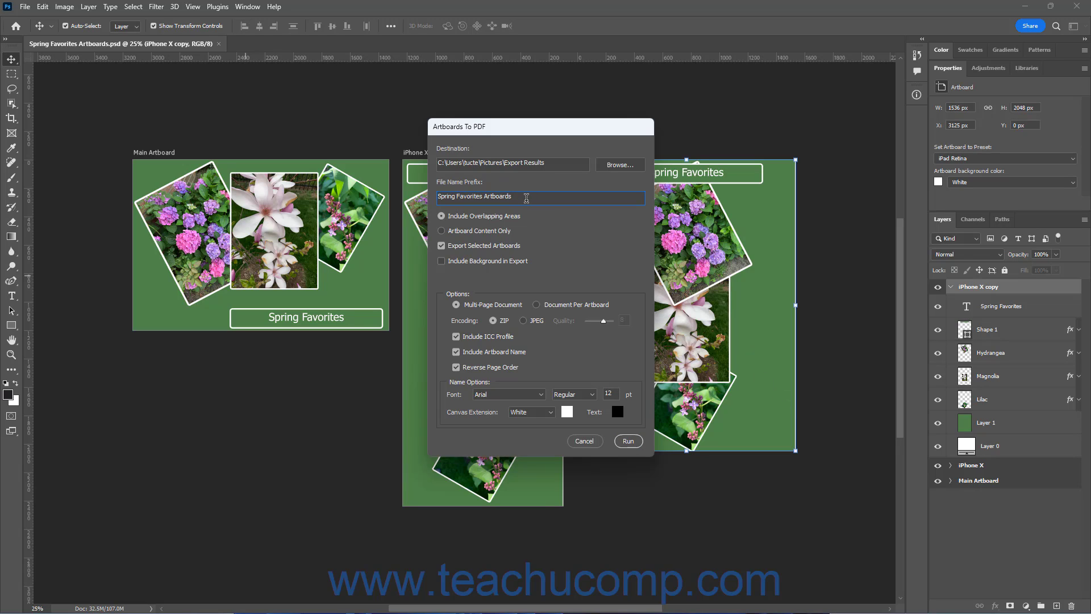
left_click(511, 196)
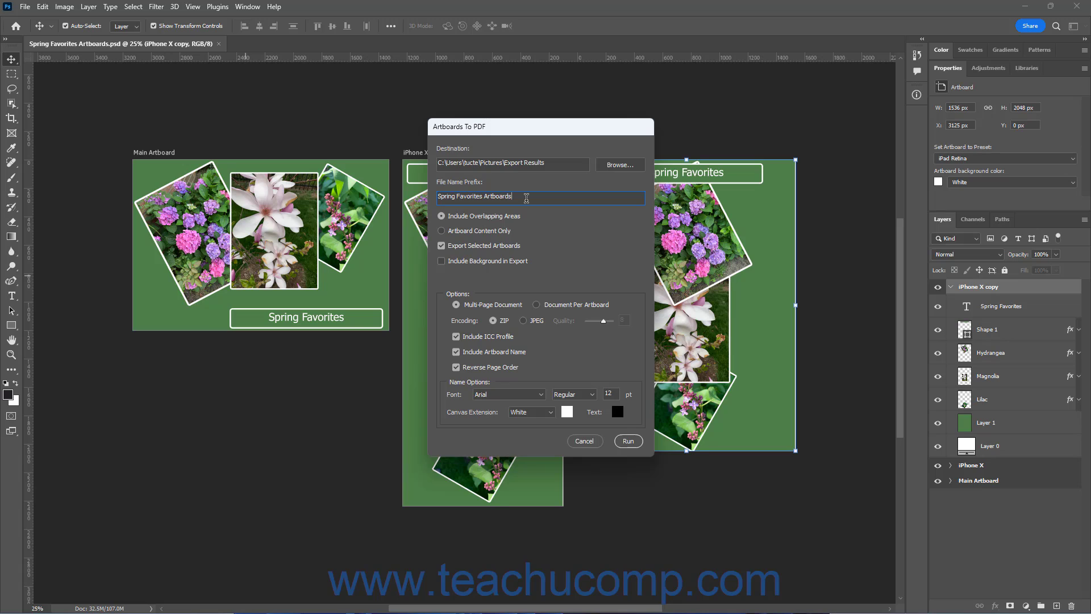
mouse_move(923, 234)
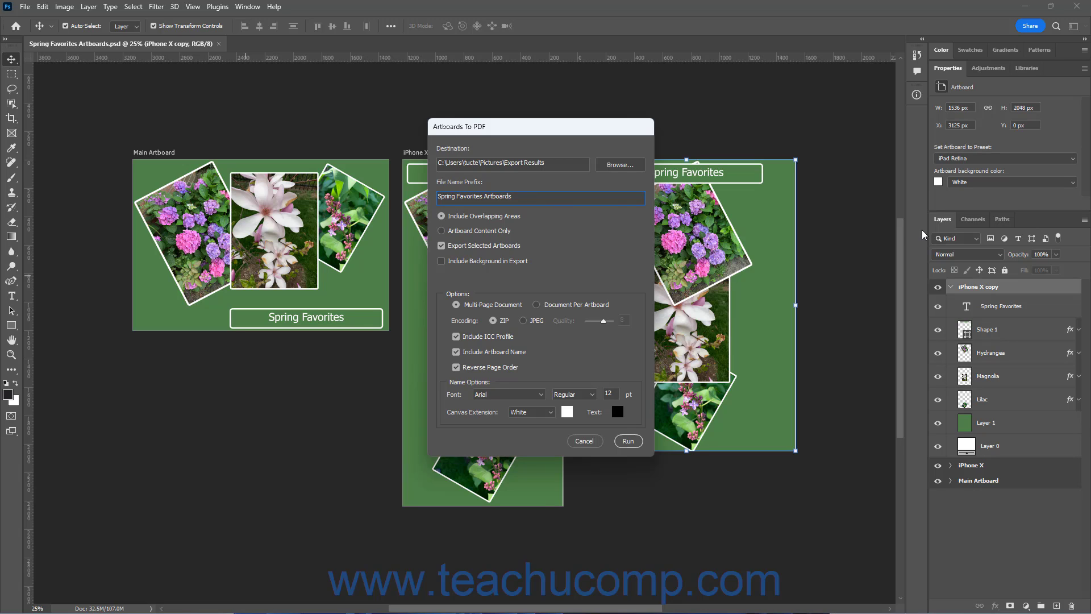
mouse_move(915, 256)
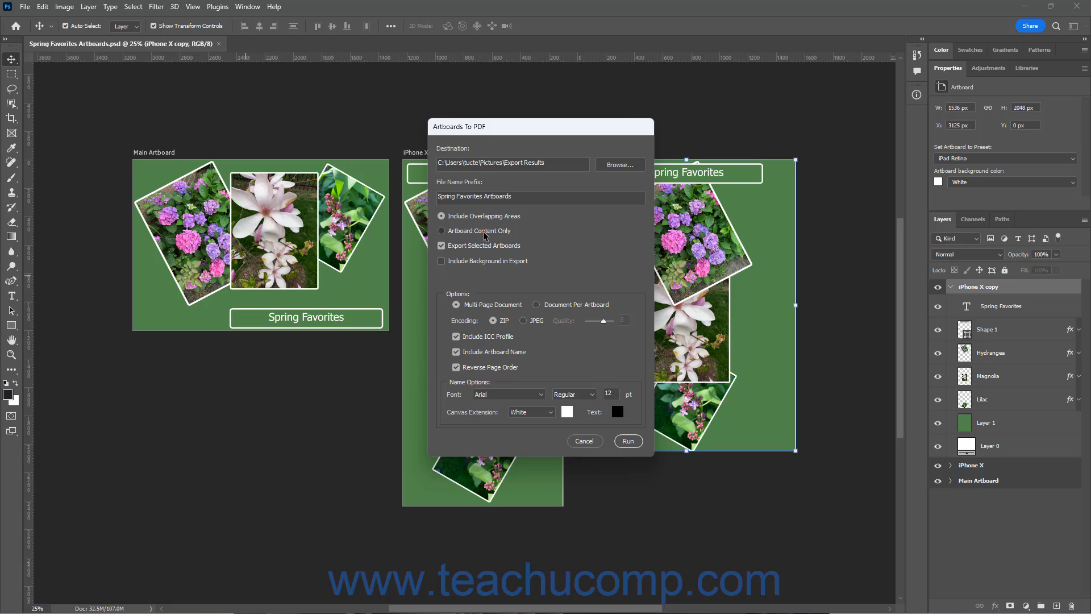
left_click(441, 230)
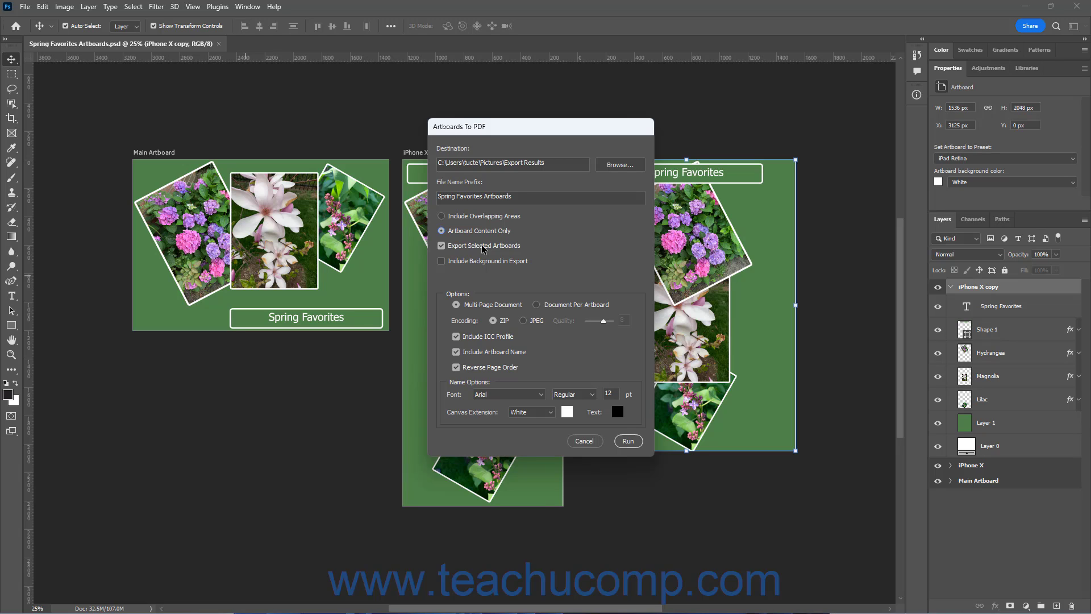
left_click(440, 244)
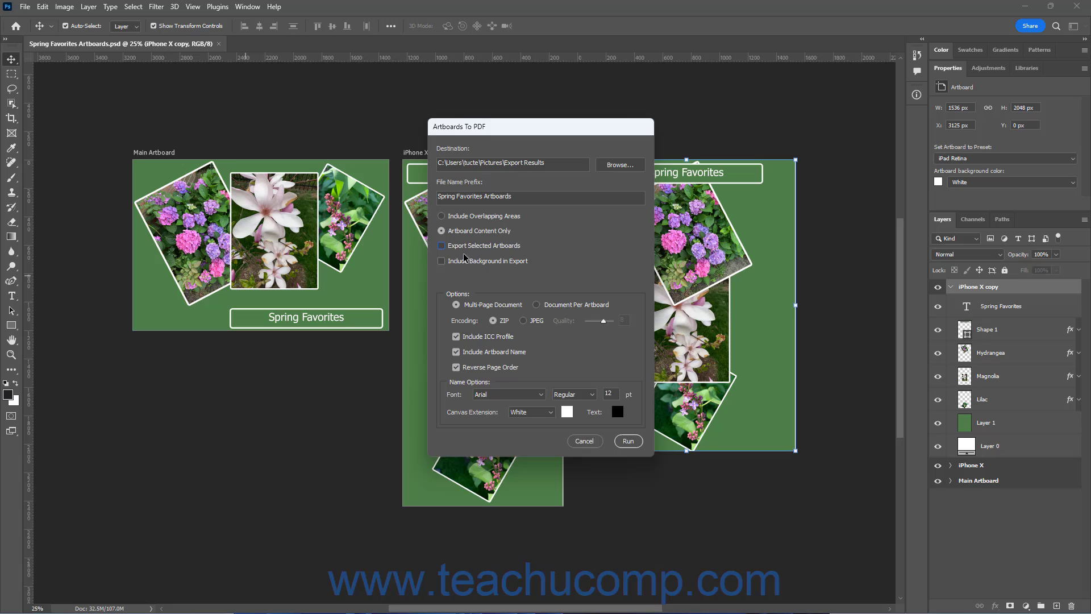
left_click(441, 260)
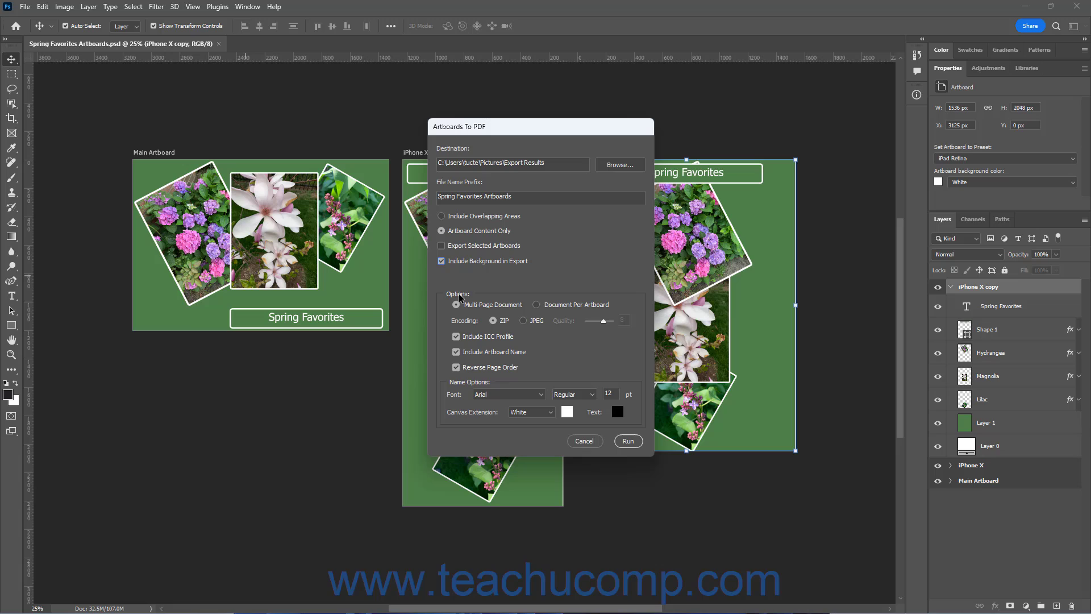
left_click(458, 306)
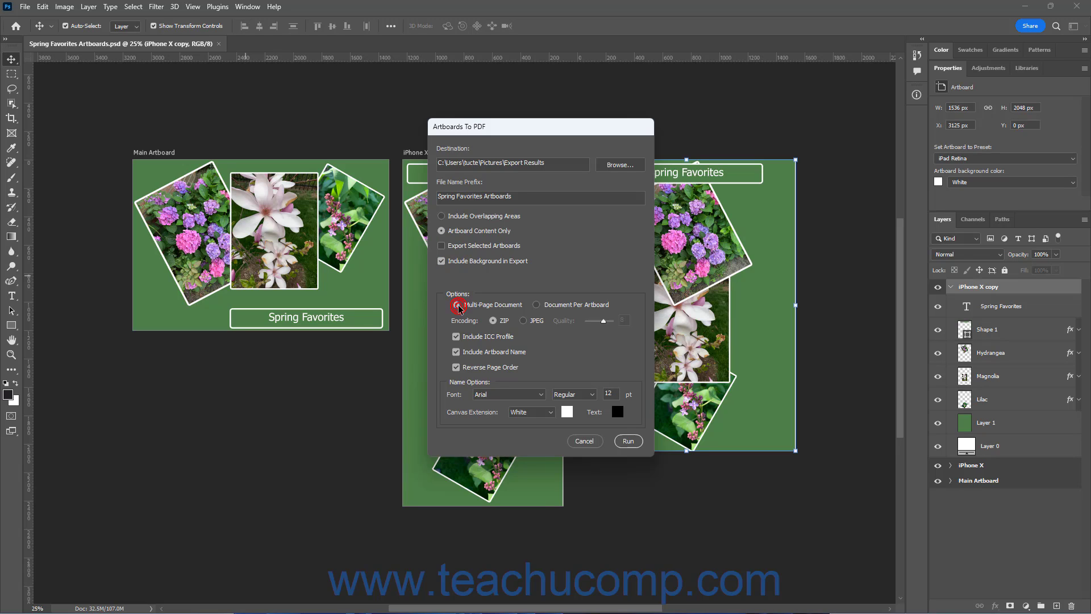
left_click(456, 304)
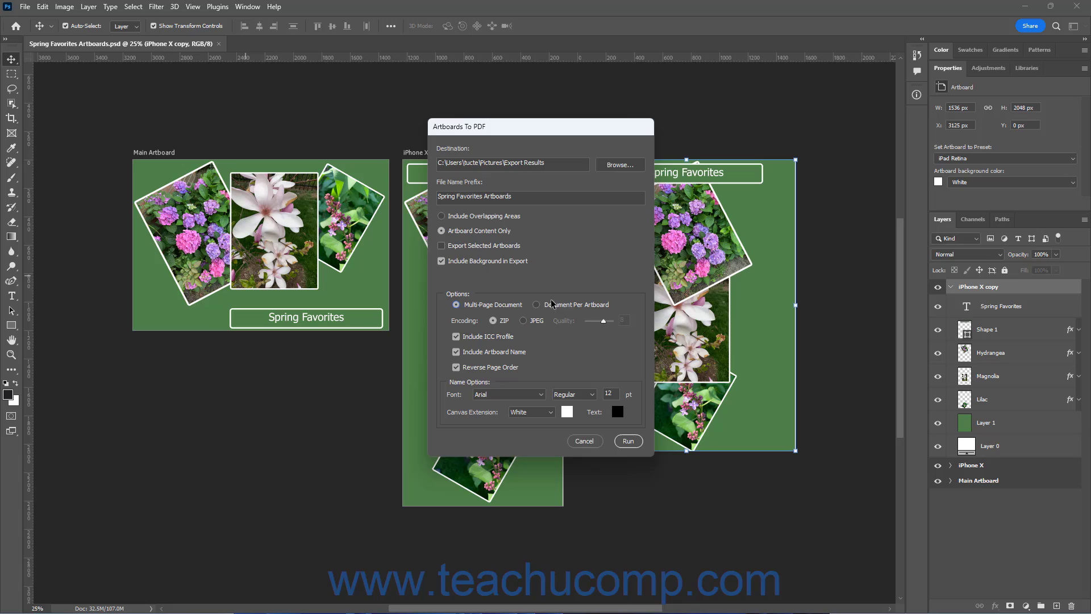
left_click(535, 304)
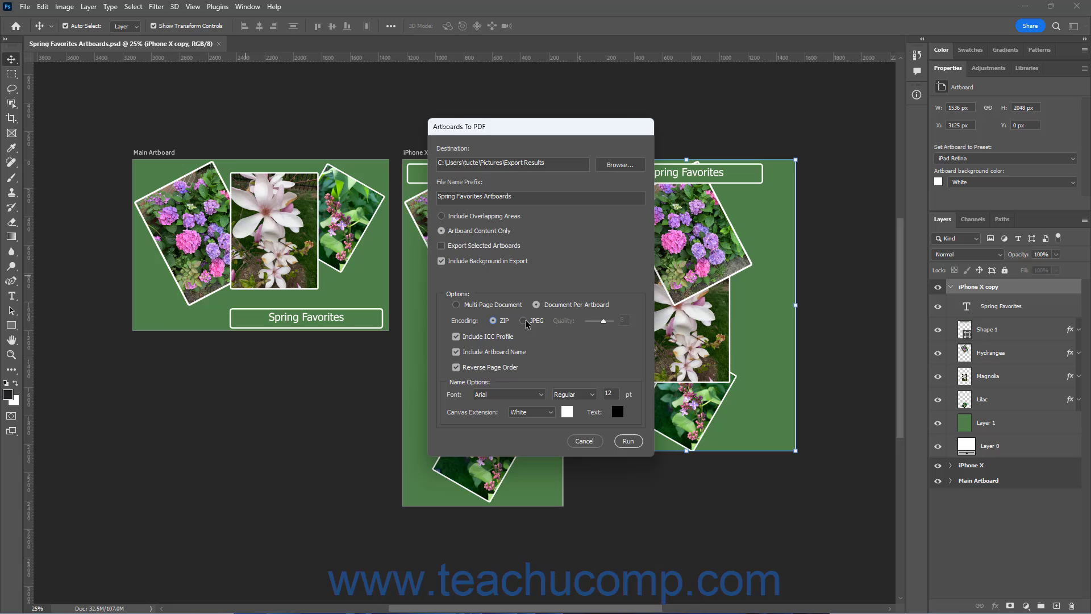
left_click(524, 321)
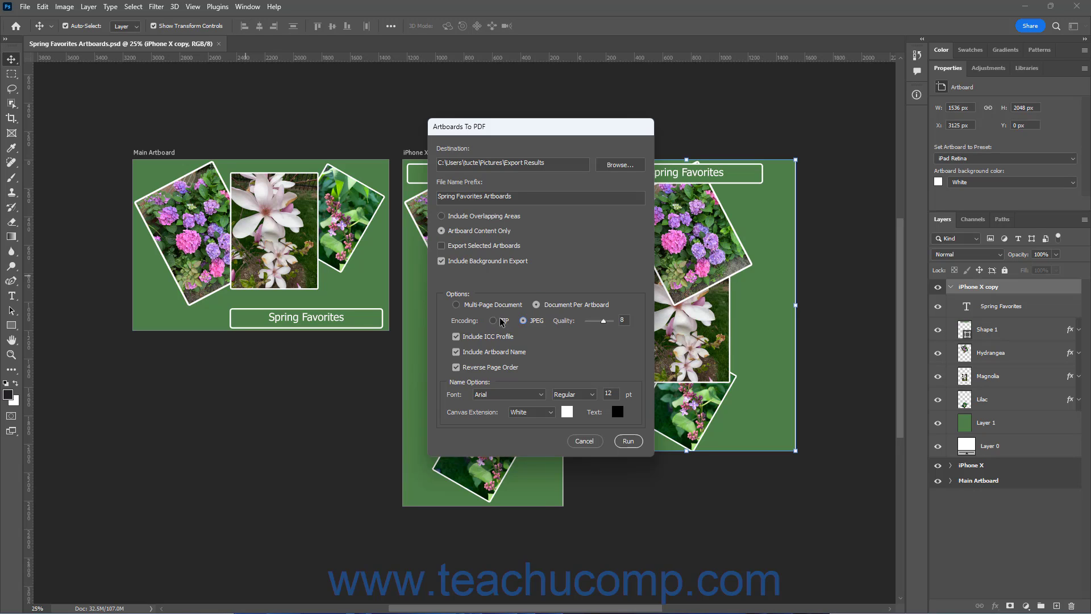
left_click(493, 320)
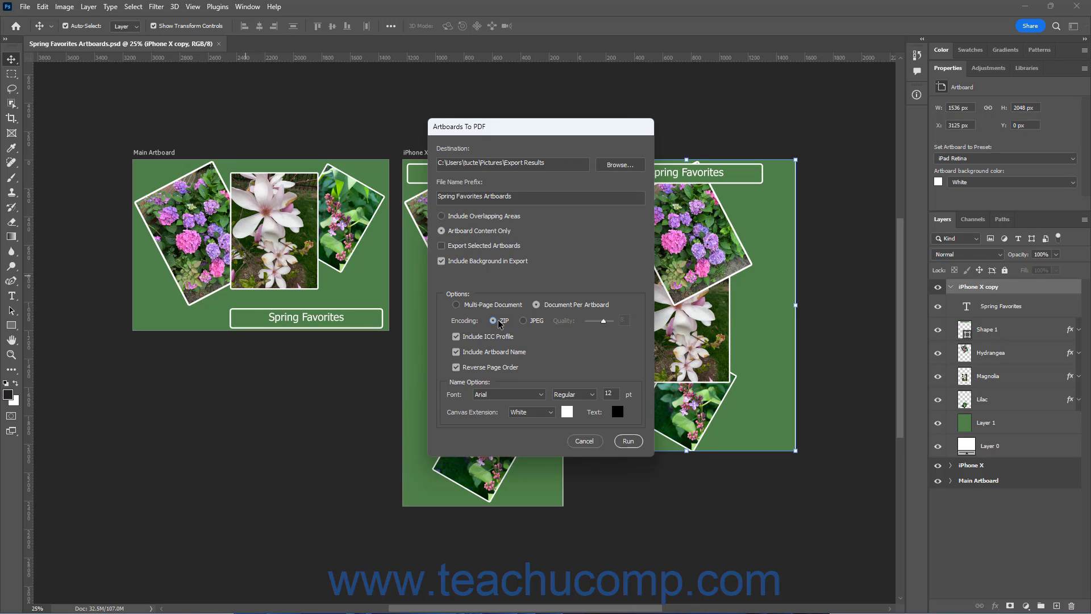
mouse_move(515, 324)
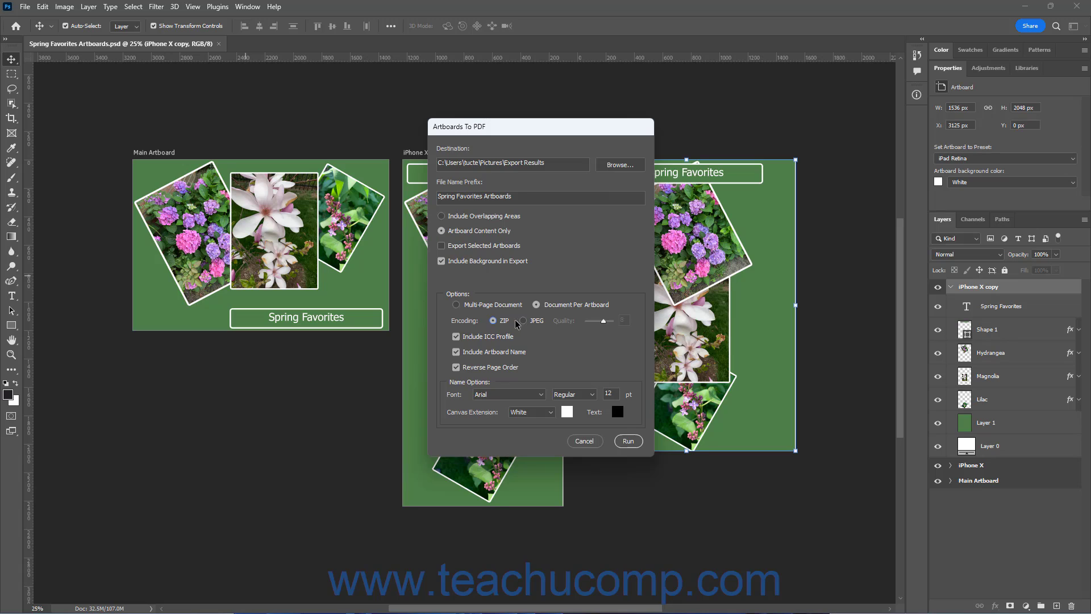
left_click(524, 320)
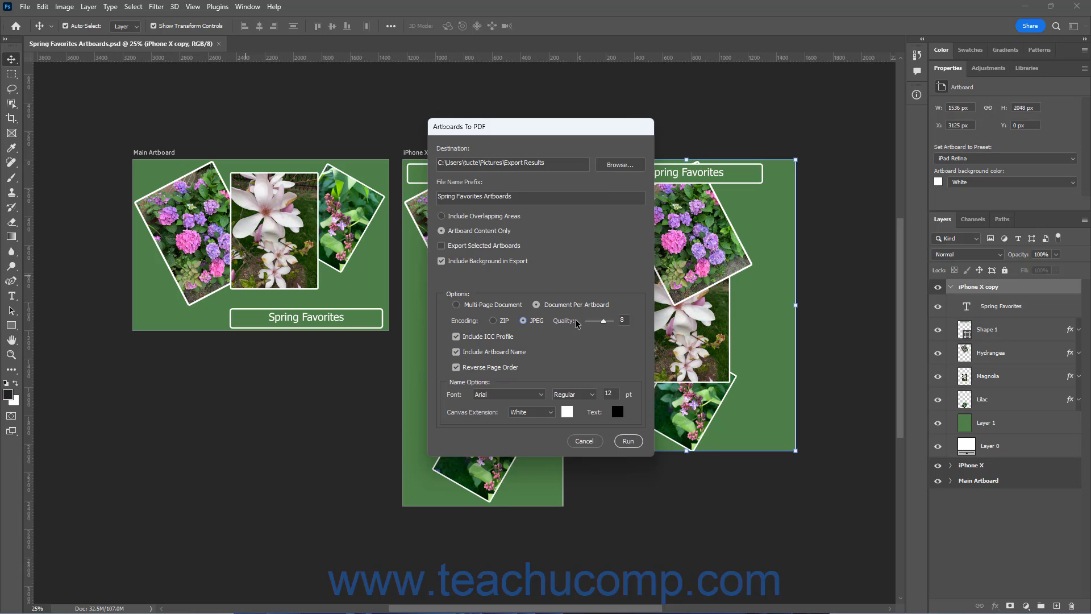
mouse_move(583, 324)
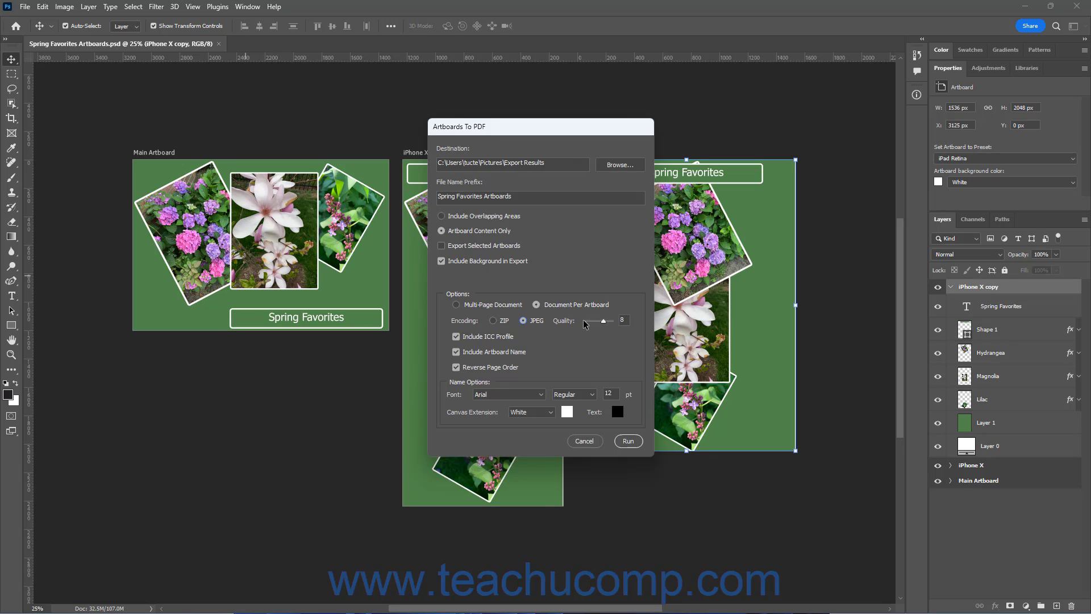
left_click_drag(604, 320, 596, 321)
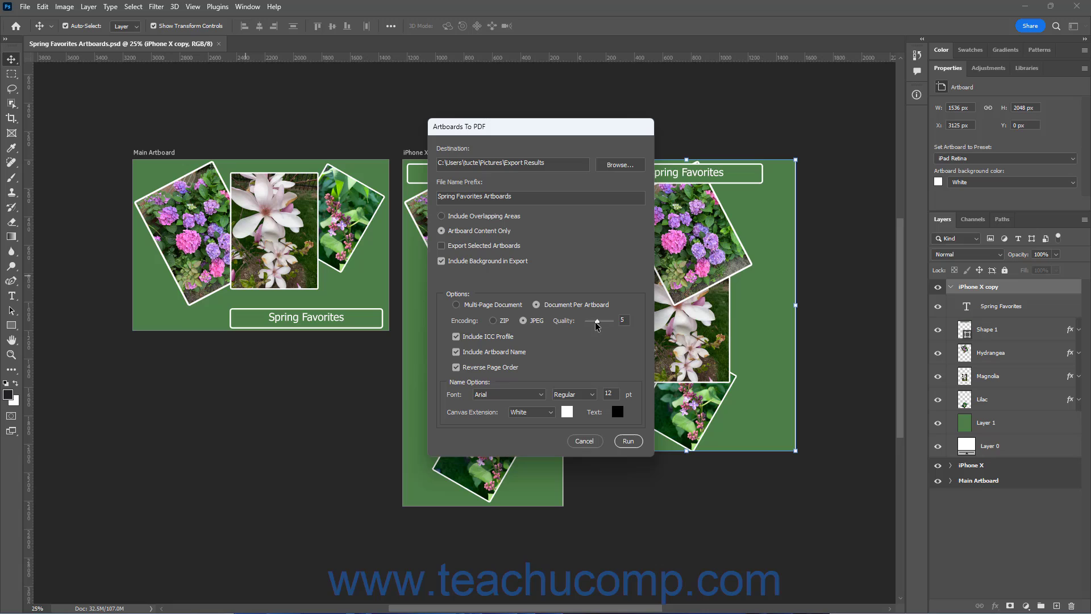
left_click_drag(596, 320, 603, 321)
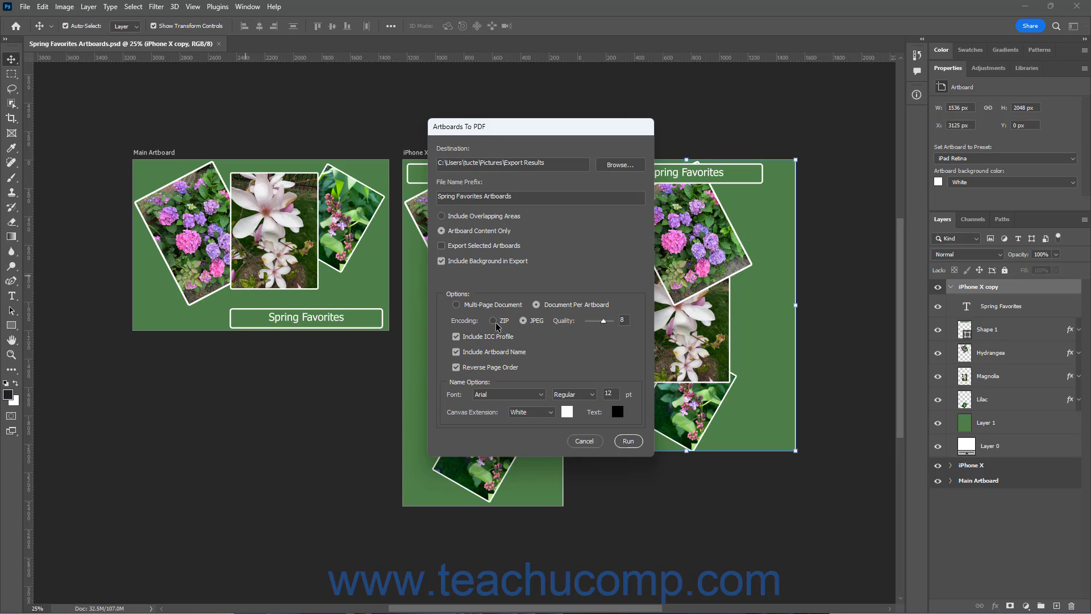
left_click(492, 320)
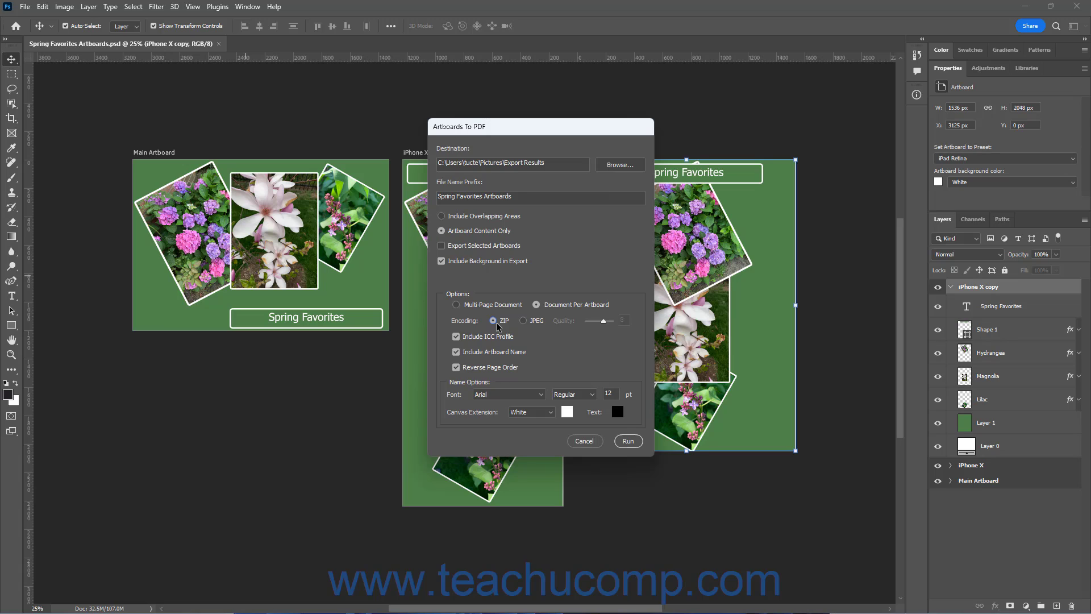
mouse_move(490, 338)
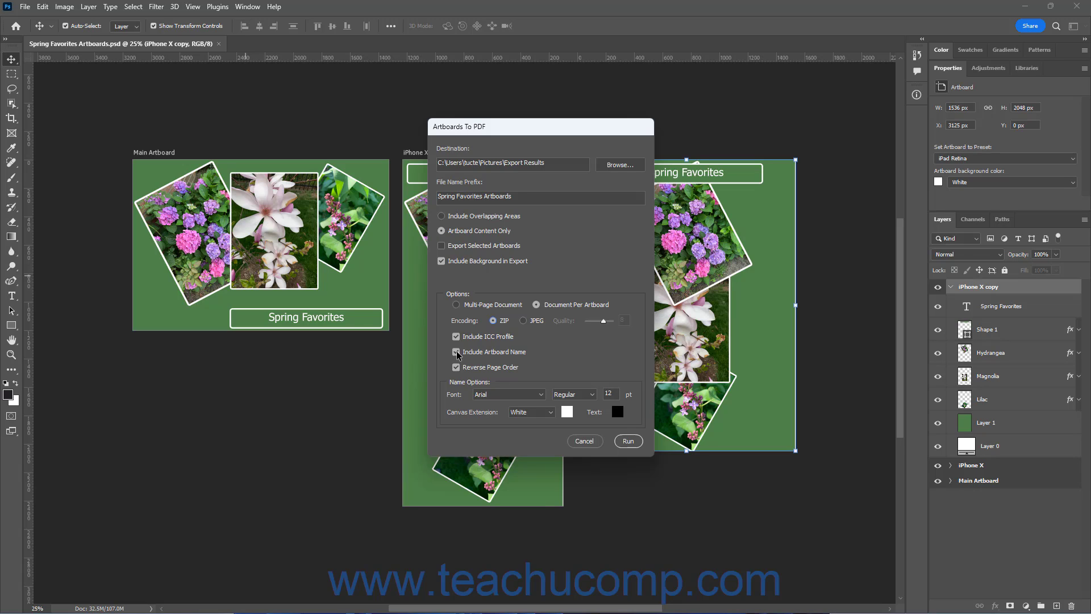
mouse_move(465, 393)
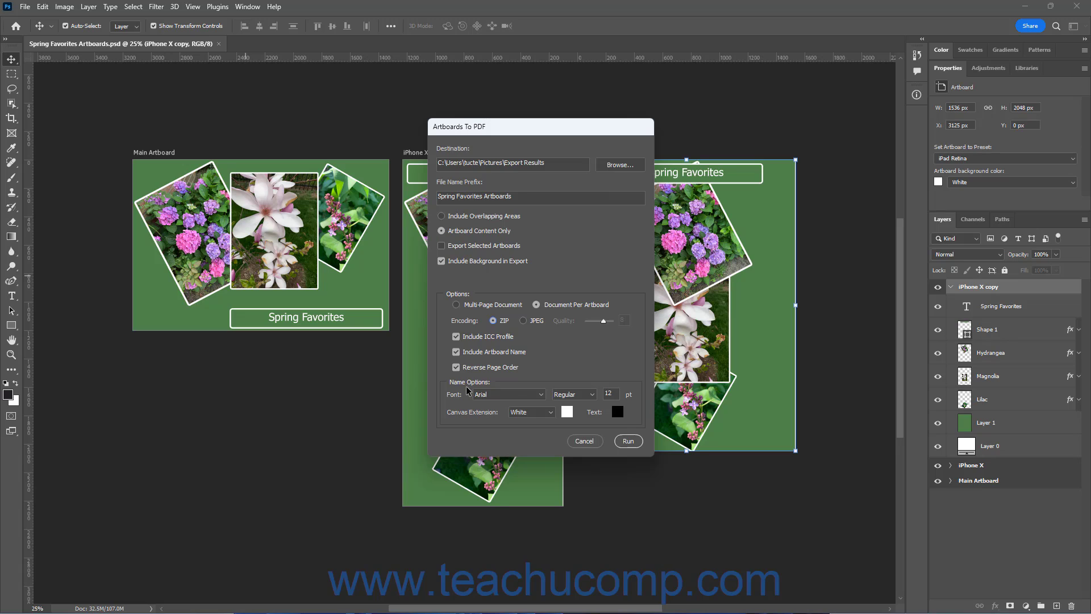
mouse_move(560, 395)
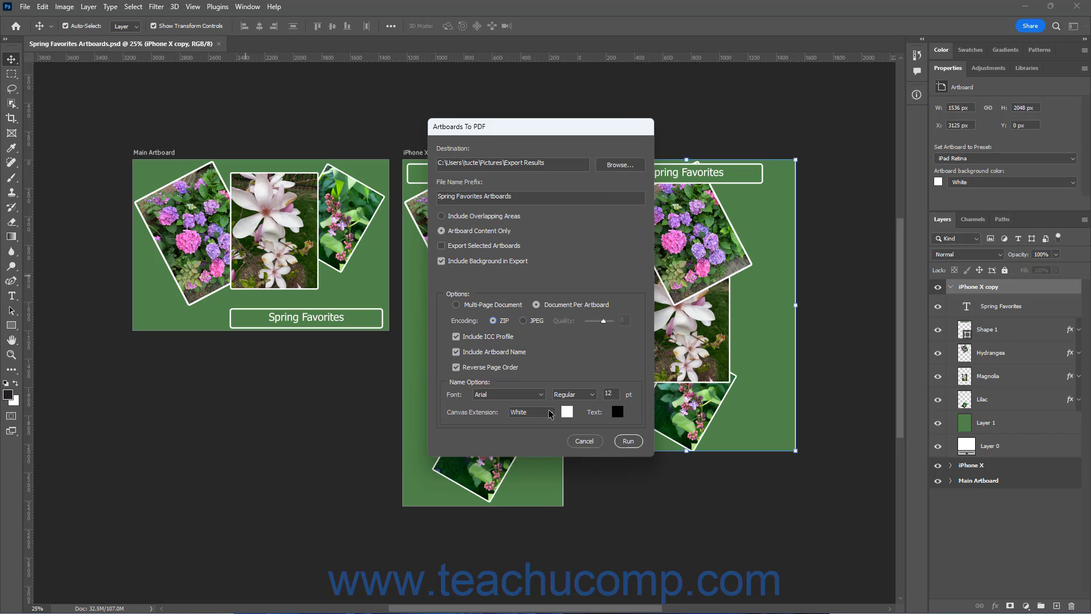
mouse_move(552, 416)
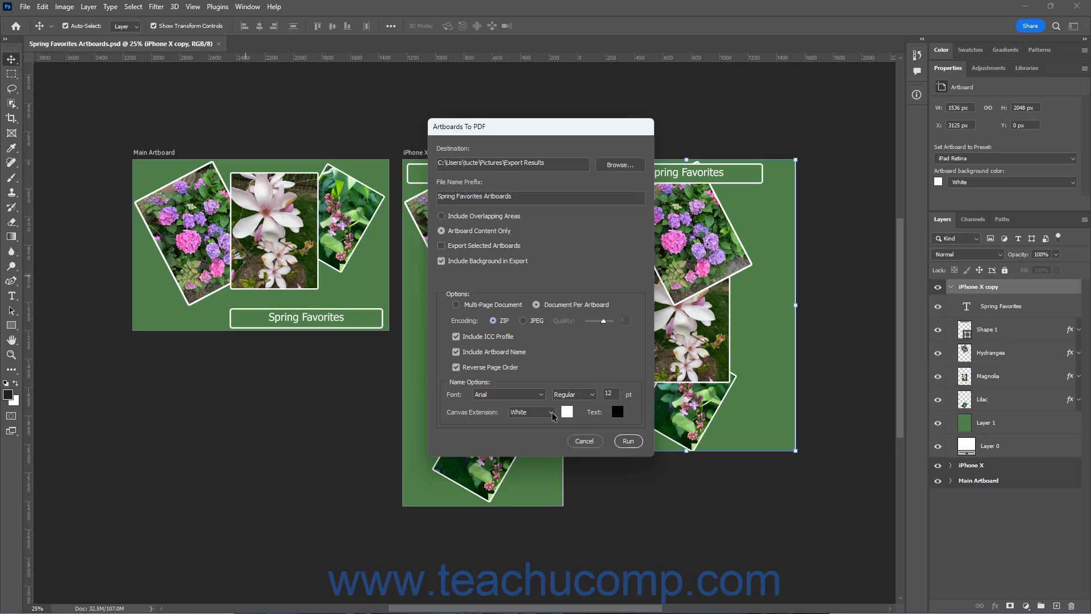
mouse_move(566, 415)
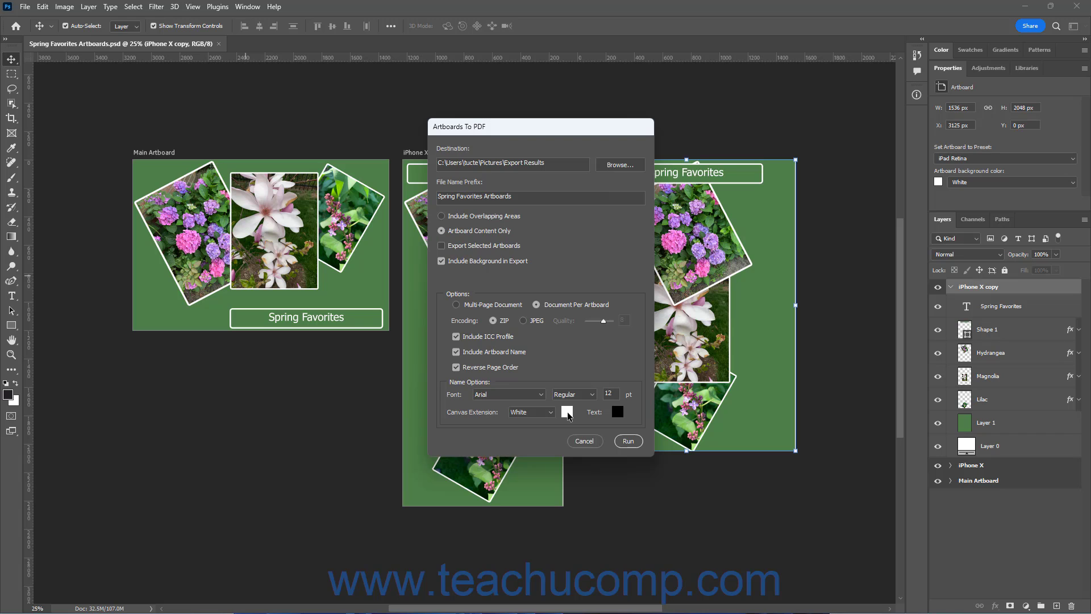
left_click(618, 411)
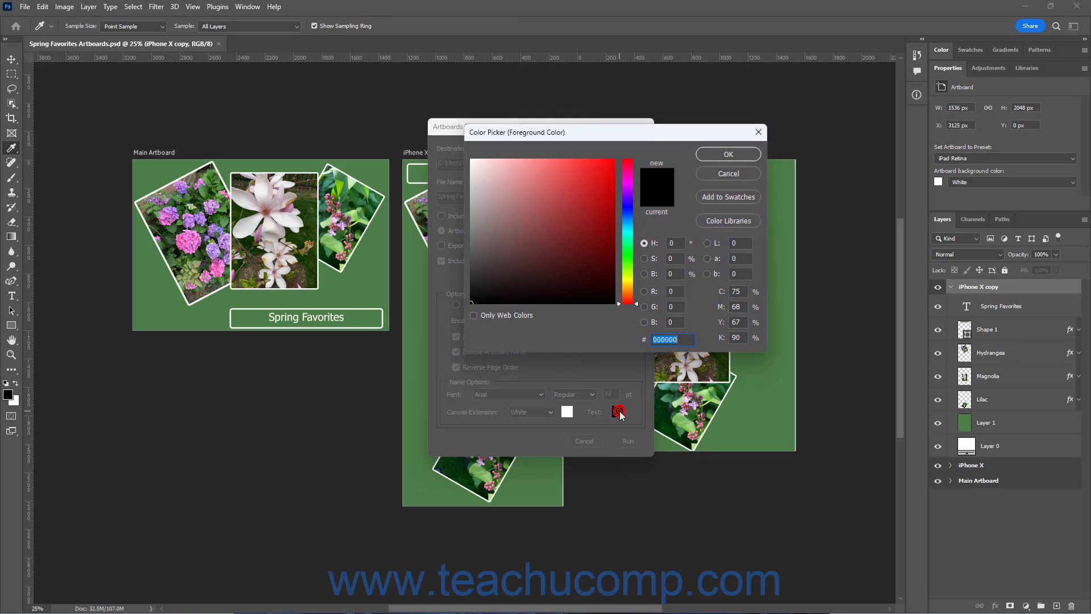
left_click(728, 154)
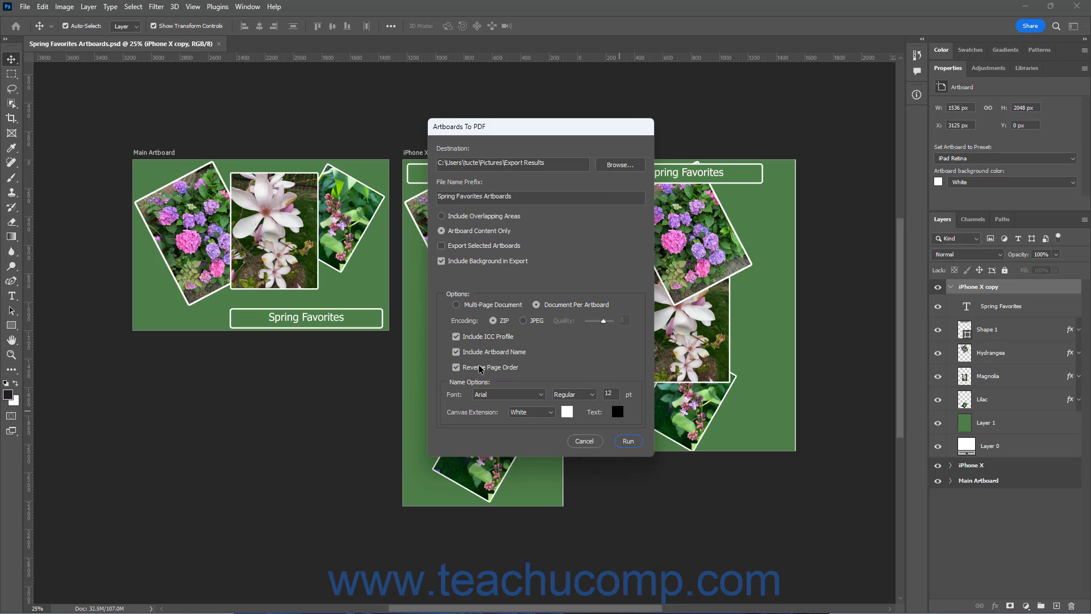
- Uncheck Include Artboard Name in the Artboards To PDF dialog
left_click(456, 351)
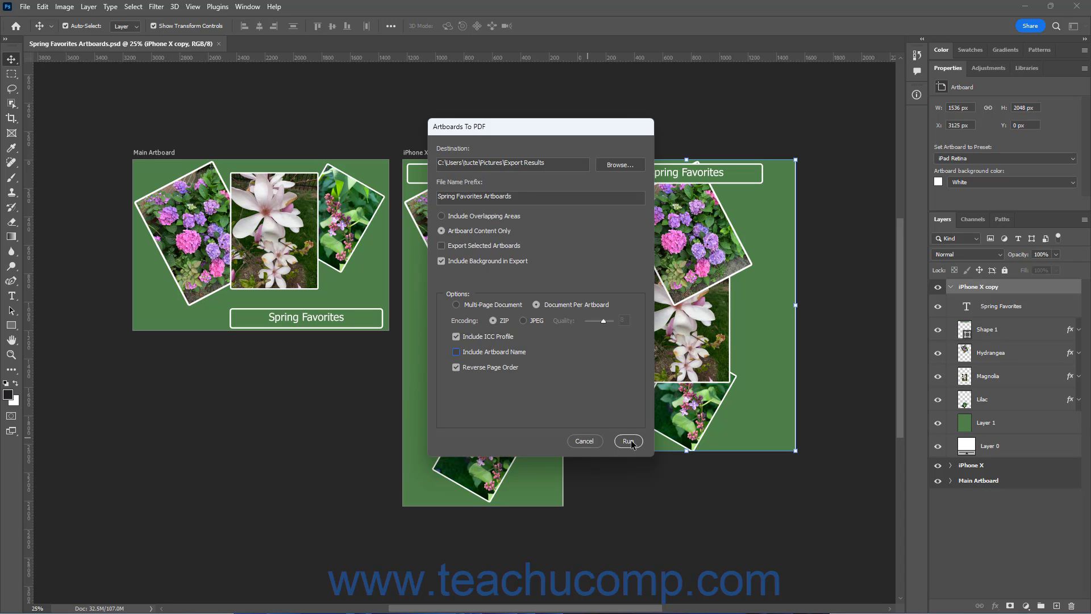
- Run the Artboards to PDF export and dismiss the success Script Alert
left_click(627, 441)
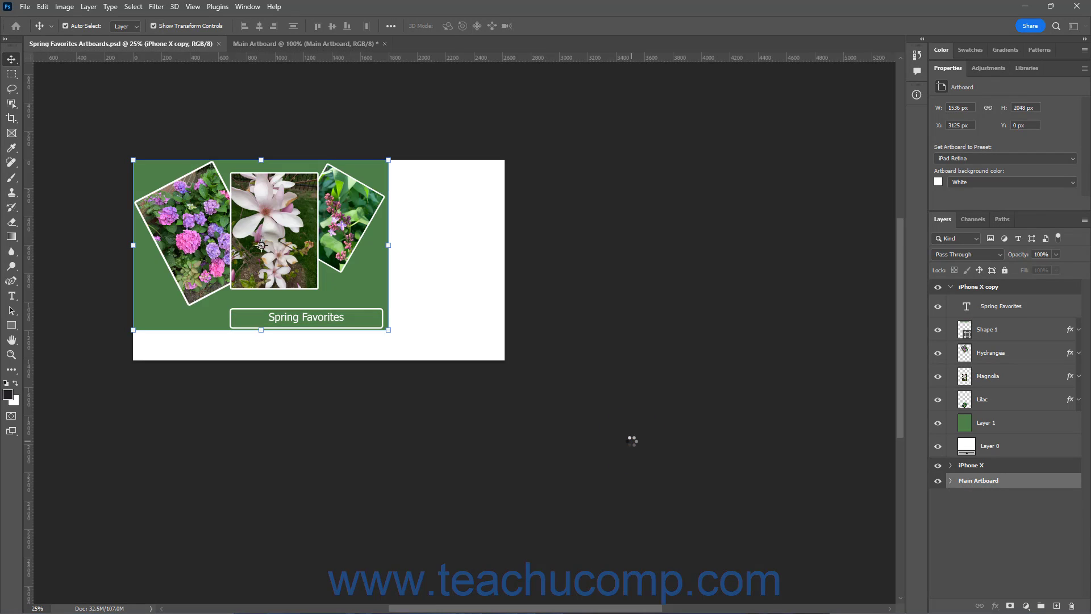
left_click(310, 43)
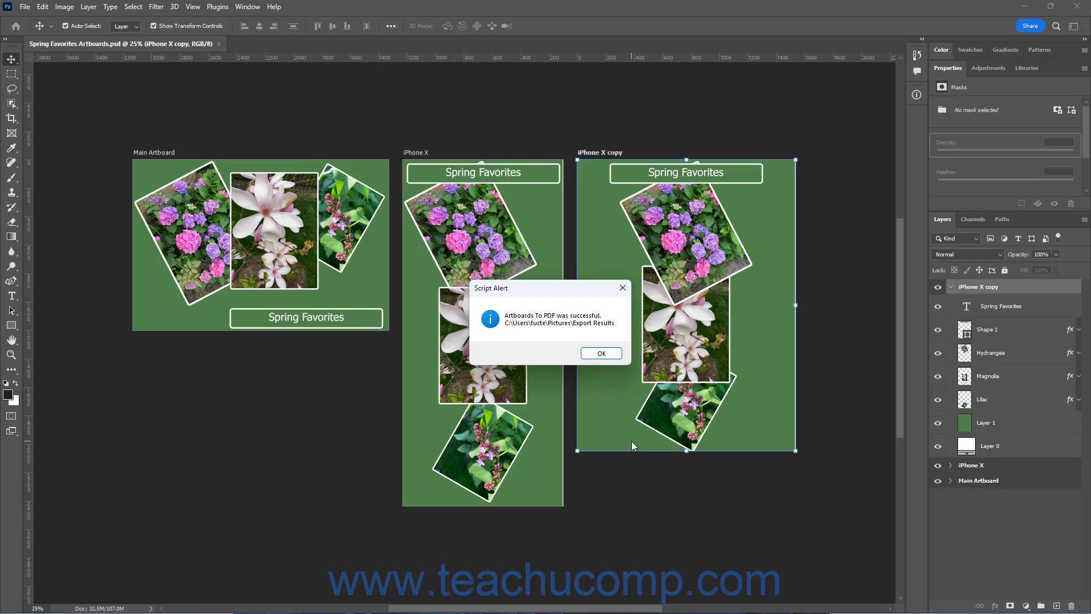
mouse_move(589, 408)
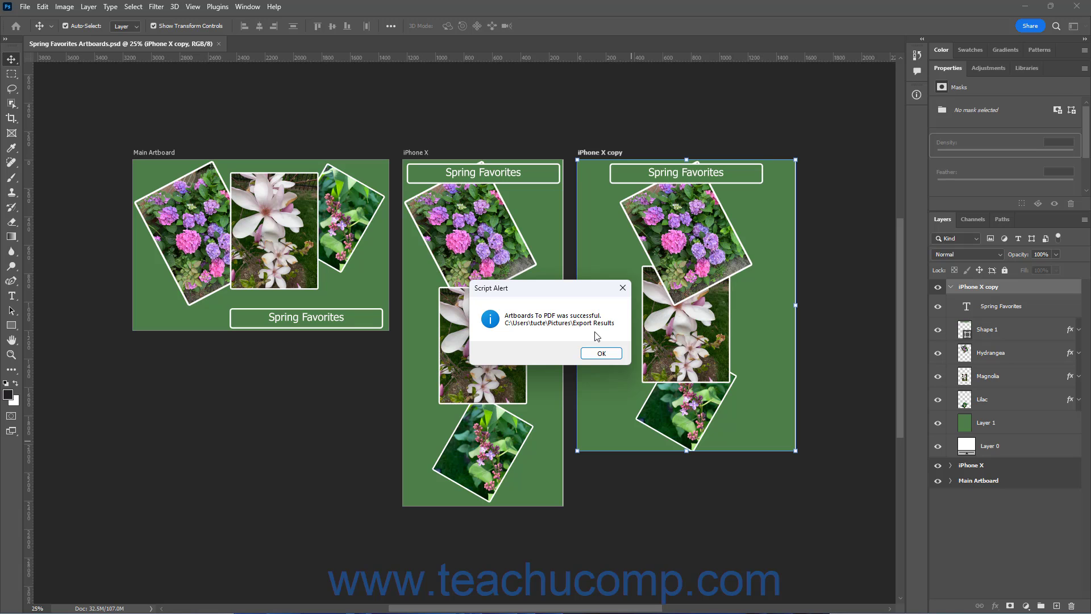
left_click(600, 353)
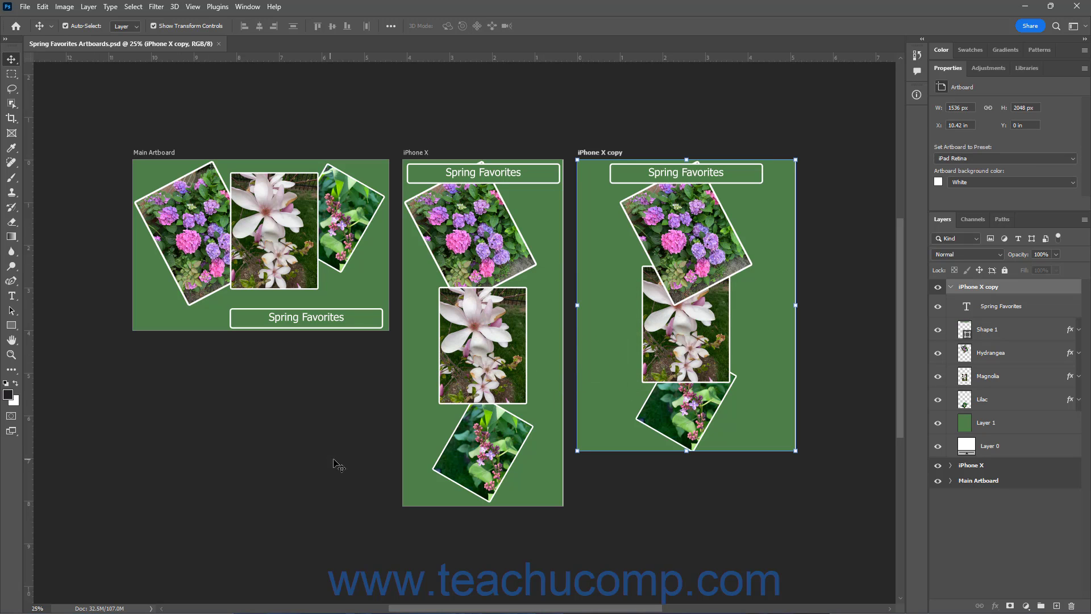